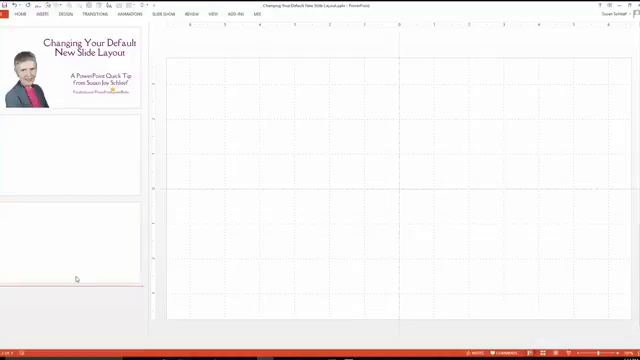
- Insert a new blank slide after the title slide with Ctrl+M
{"action": "left_click", "coordinate": [76, 76]}
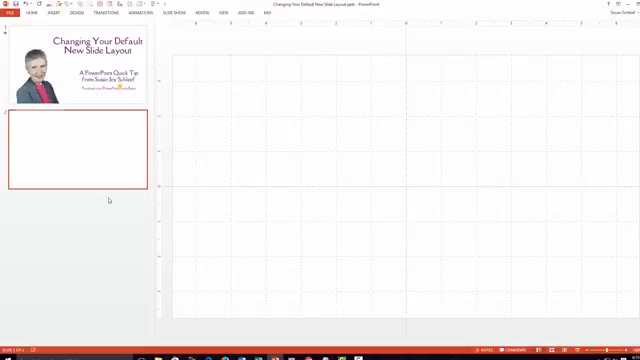
{"action": "key", "text": "ctrl+m"}
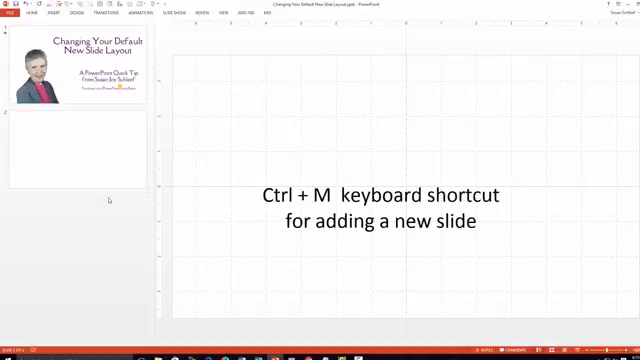